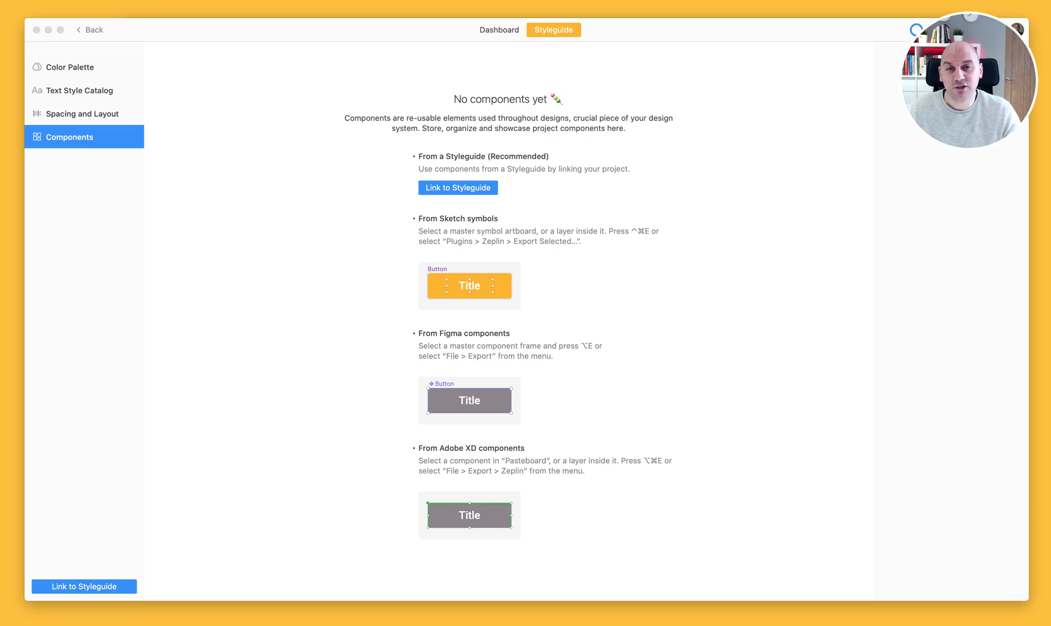
mouse_move(554, 47)
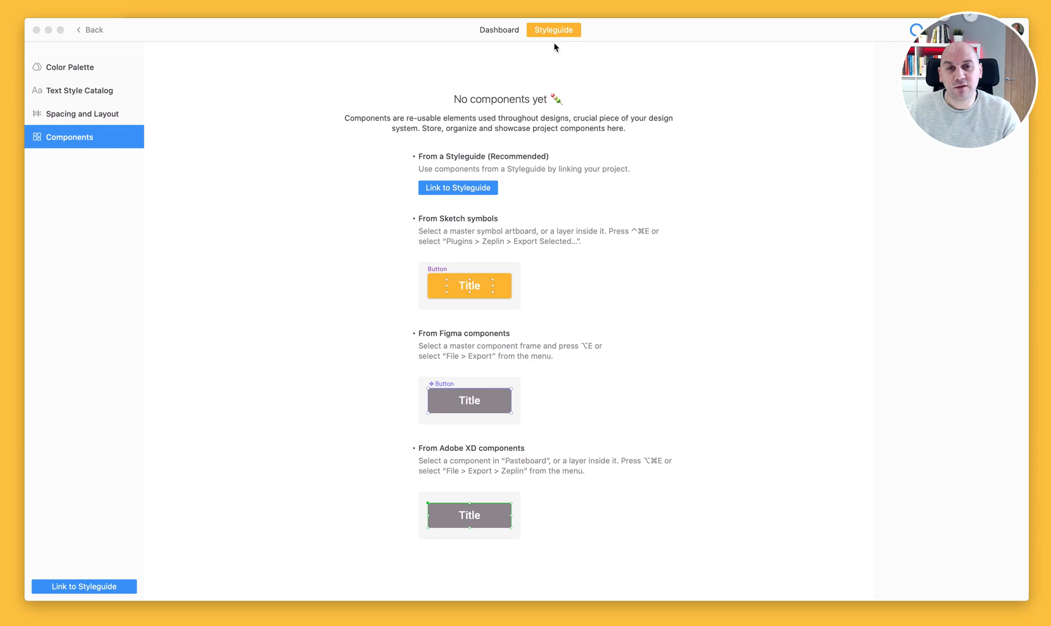
mouse_move(546, 60)
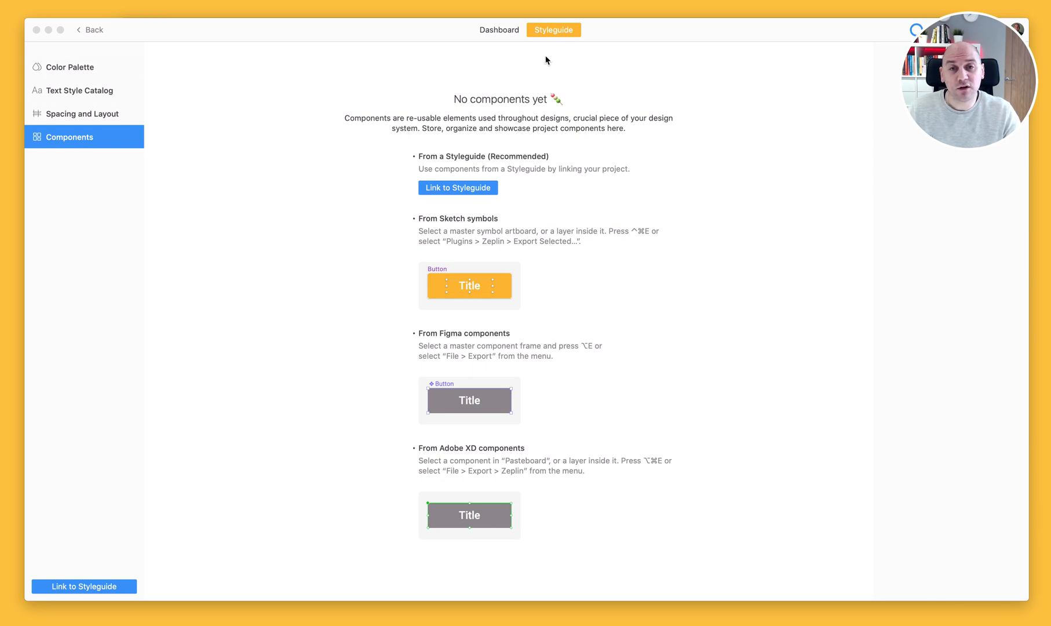
mouse_move(89, 129)
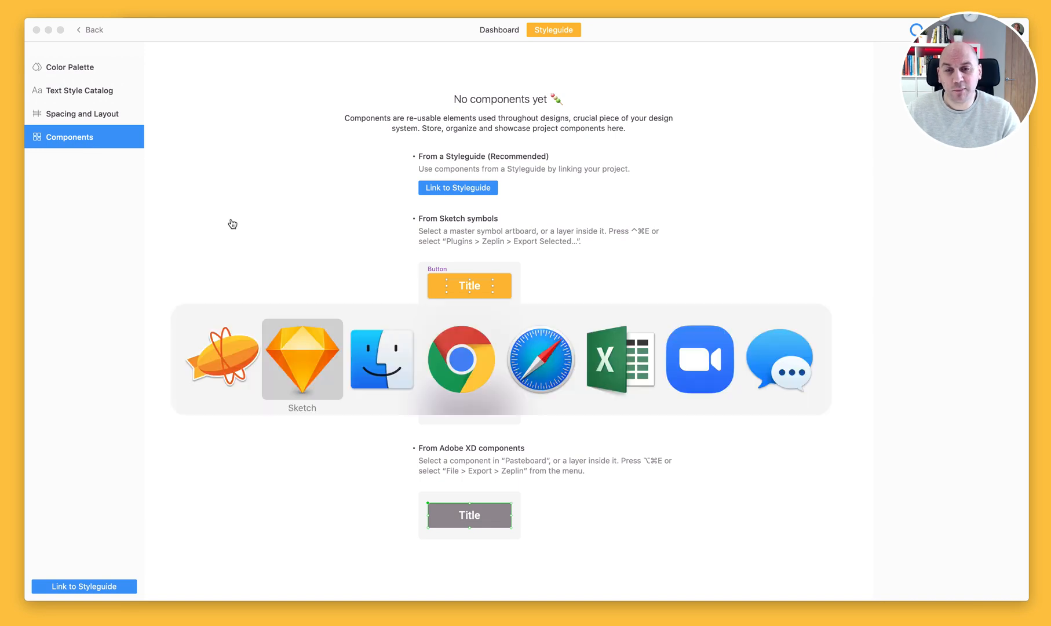
Bring the Sketch file forward and select all symbol artboards on the Web Symbols page.
click(302, 359)
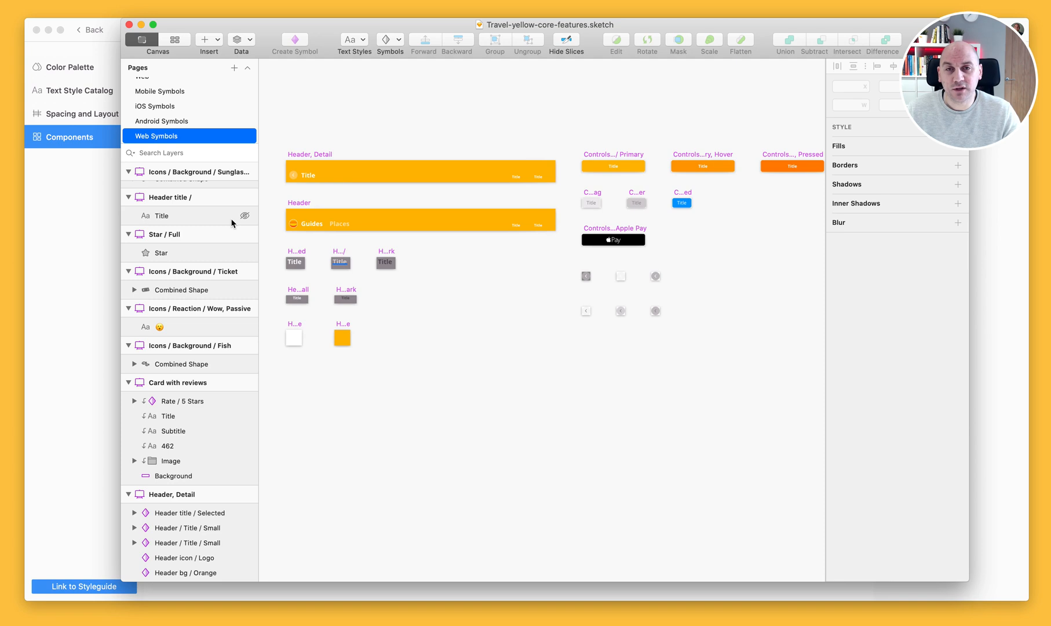
mouse_move(236, 176)
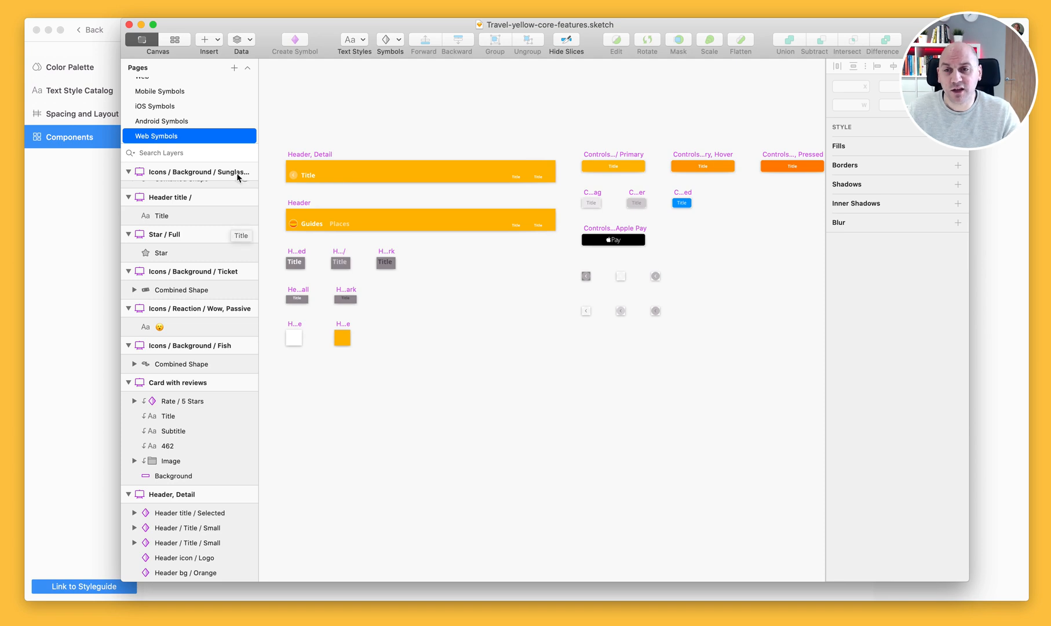
mouse_move(179, 142)
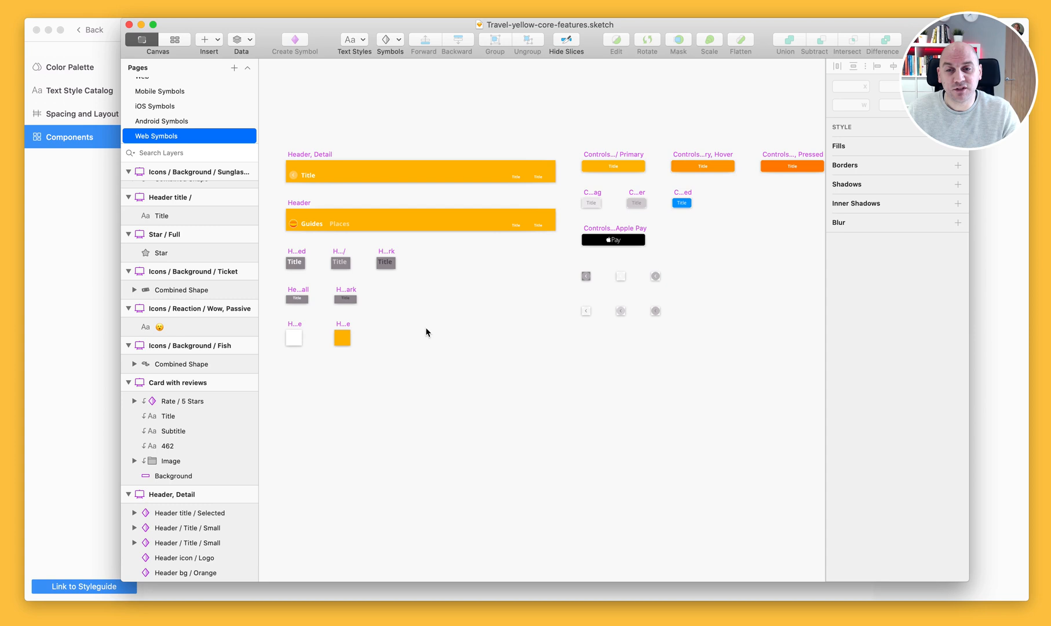
scroll(up, 3)
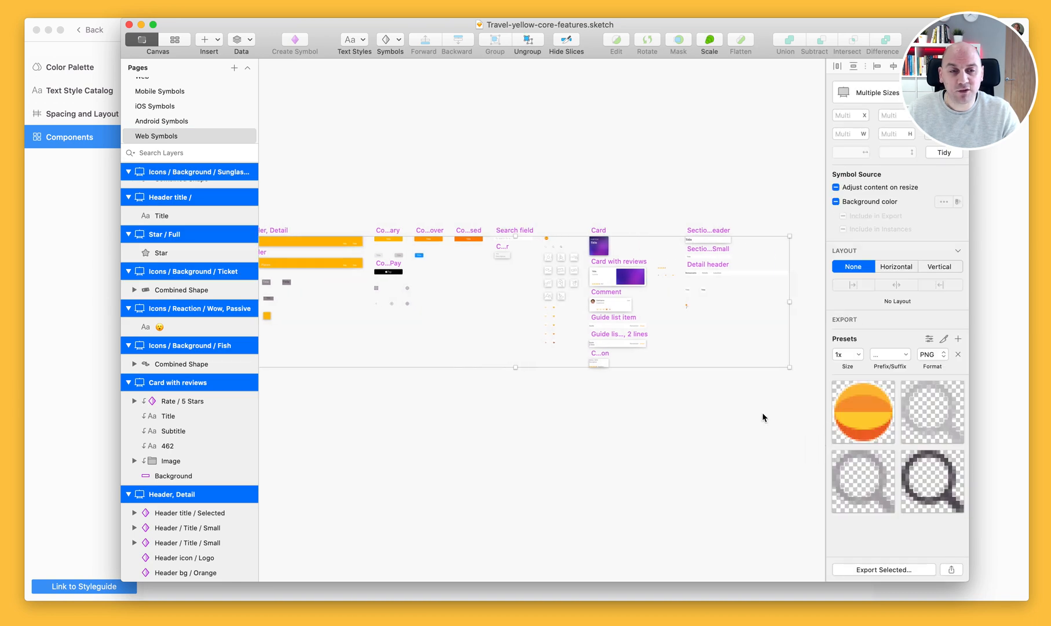
scroll(left, 3)
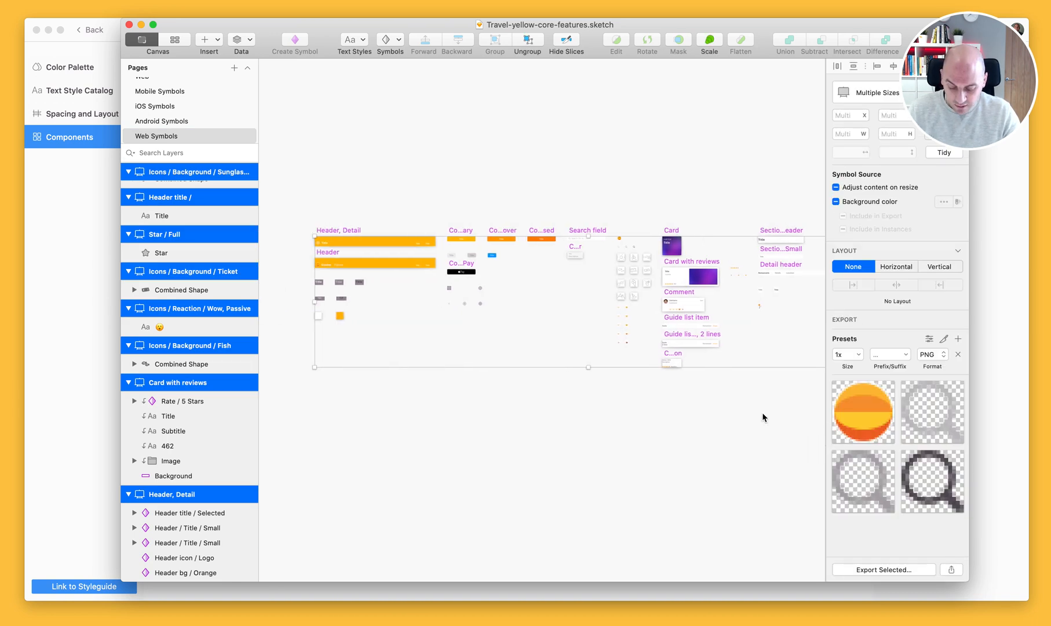
Export the selected symbols to Zeplin's Travel Website 2021 project after checking the Styleguides list.
click(82, 586)
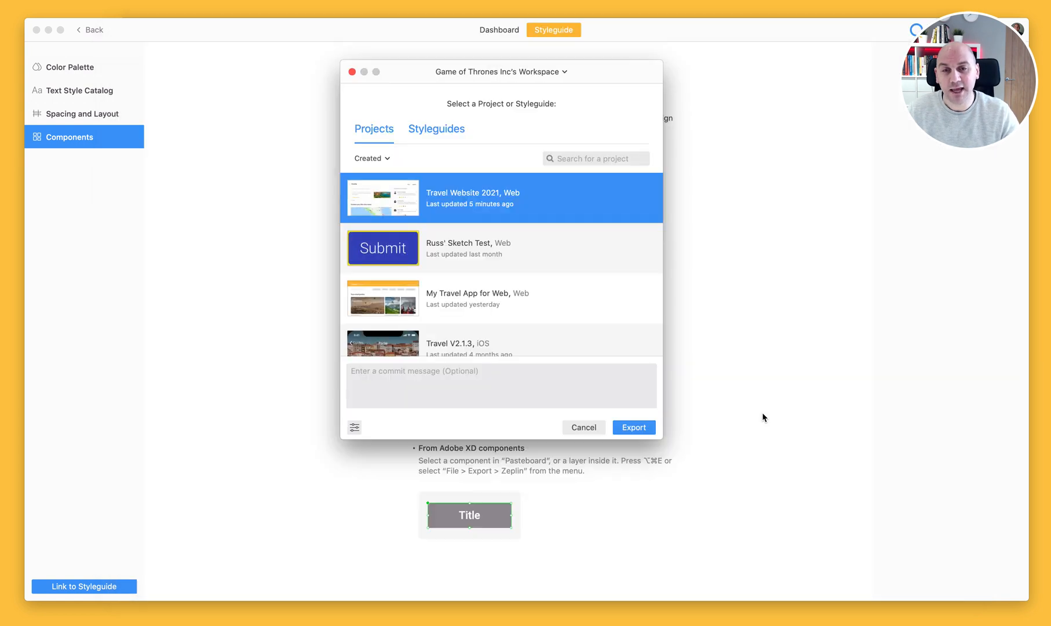
mouse_move(411, 199)
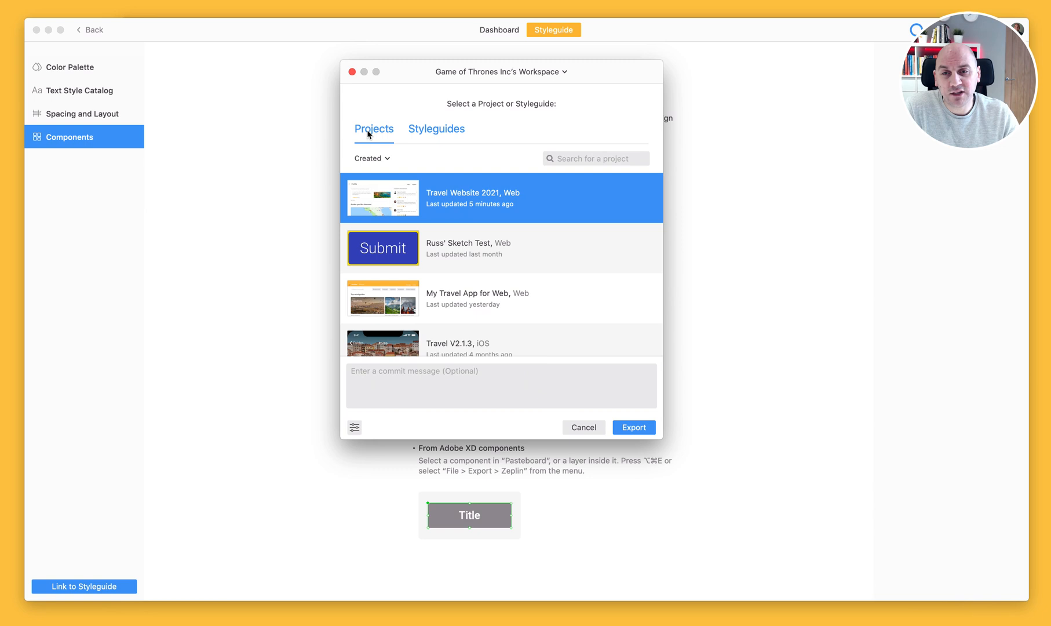
mouse_move(431, 130)
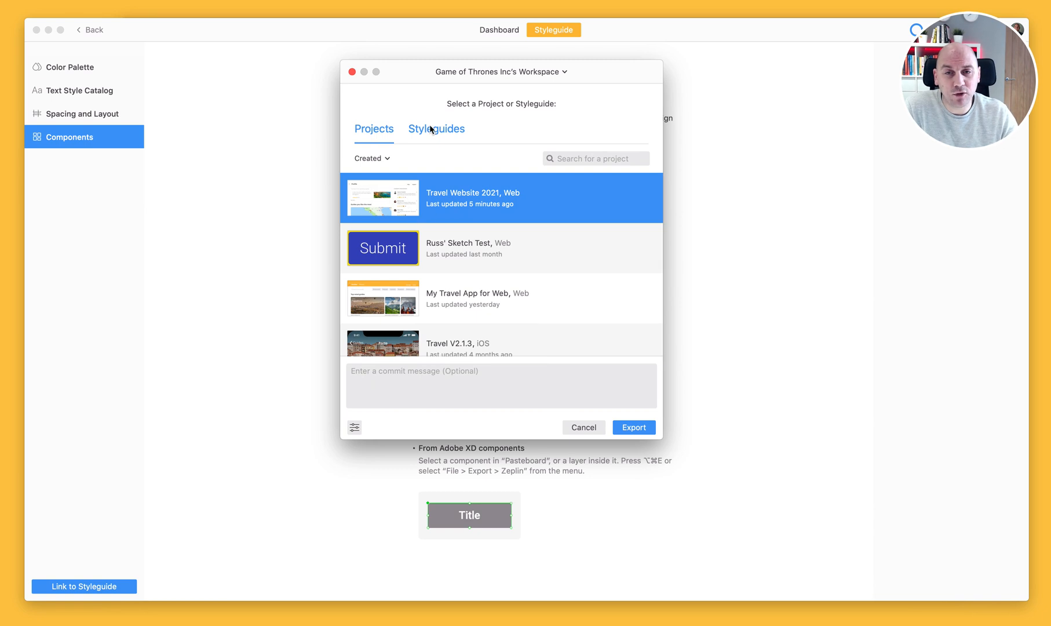
click(436, 128)
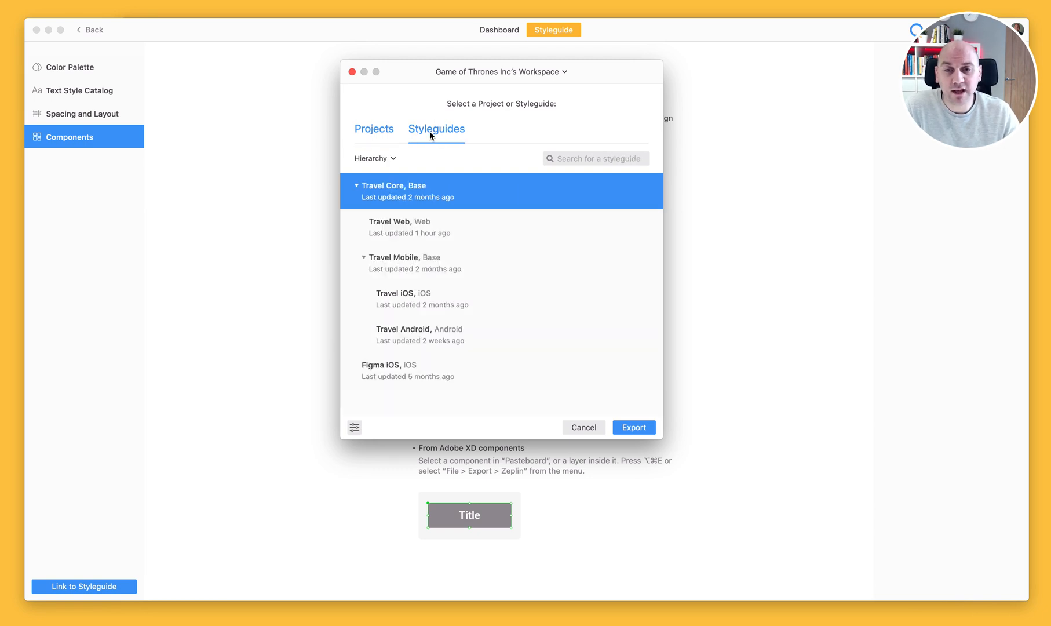
mouse_move(419, 163)
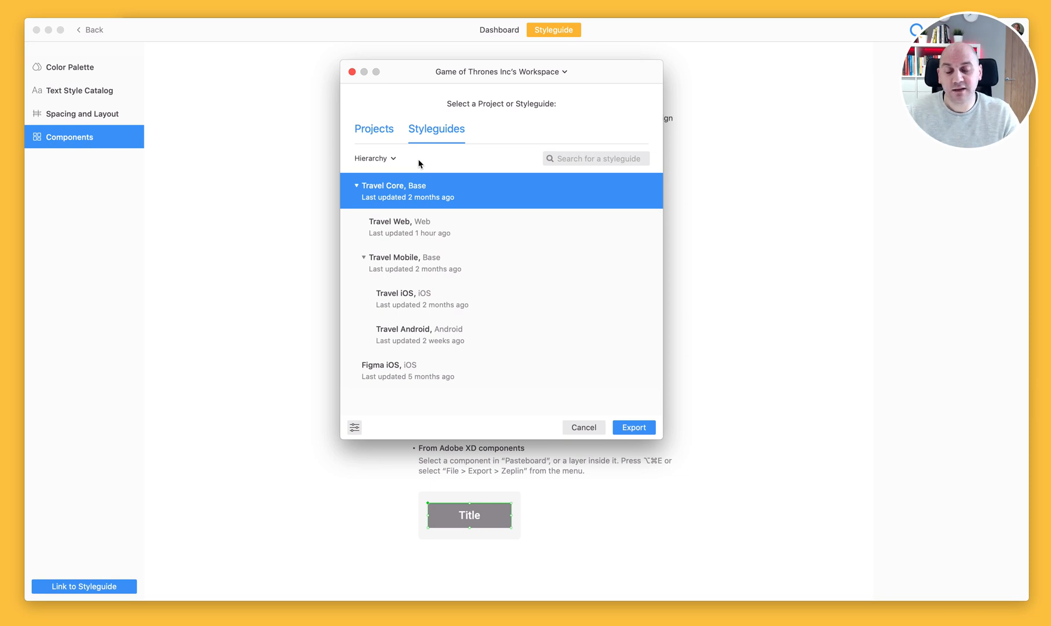
mouse_move(415, 166)
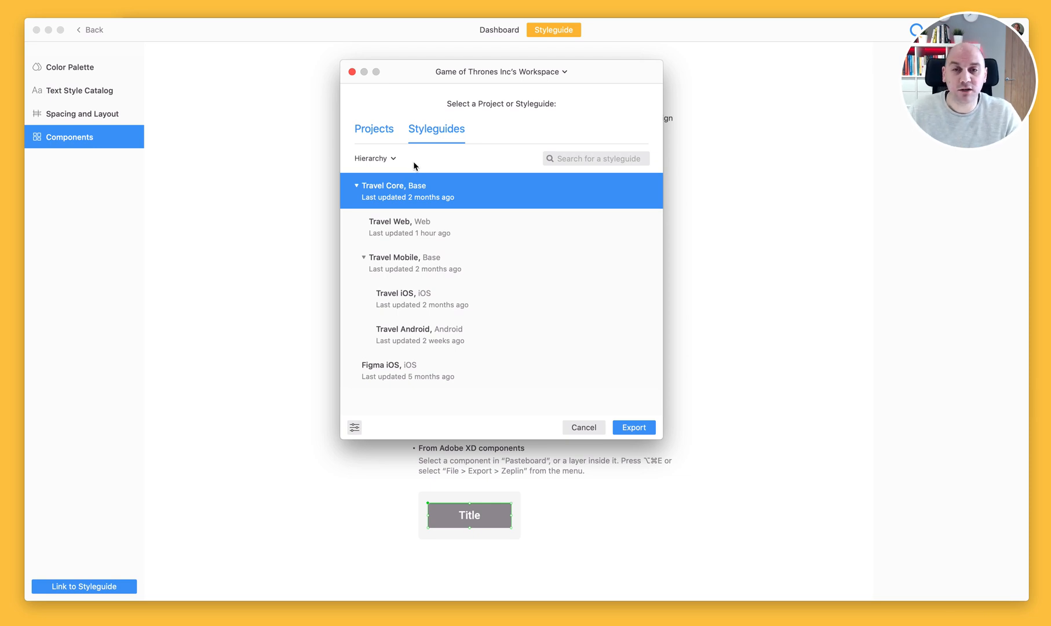
click(374, 129)
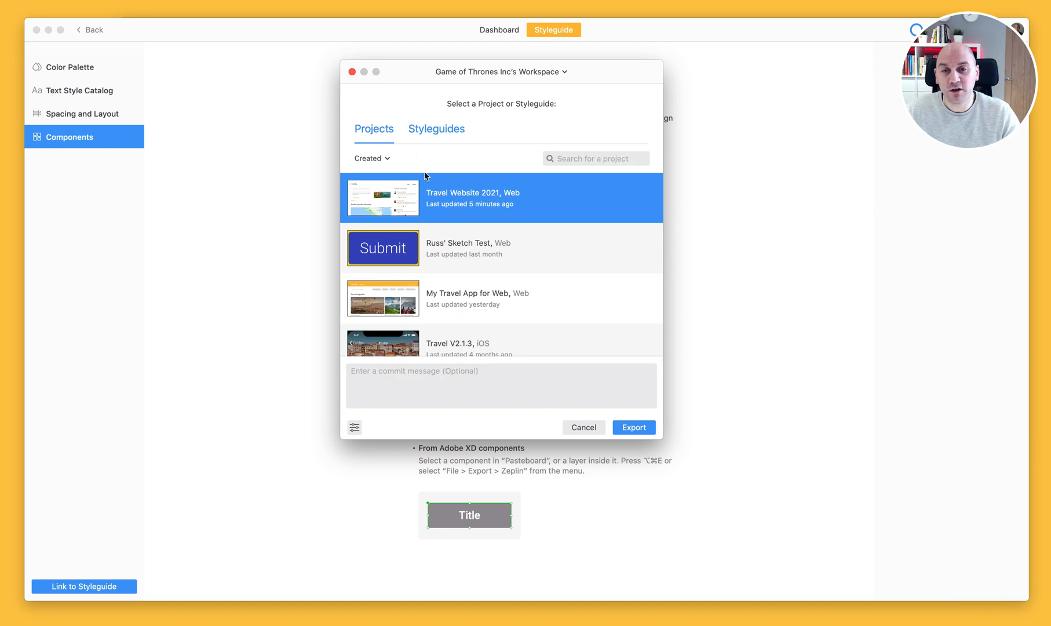
mouse_move(436, 206)
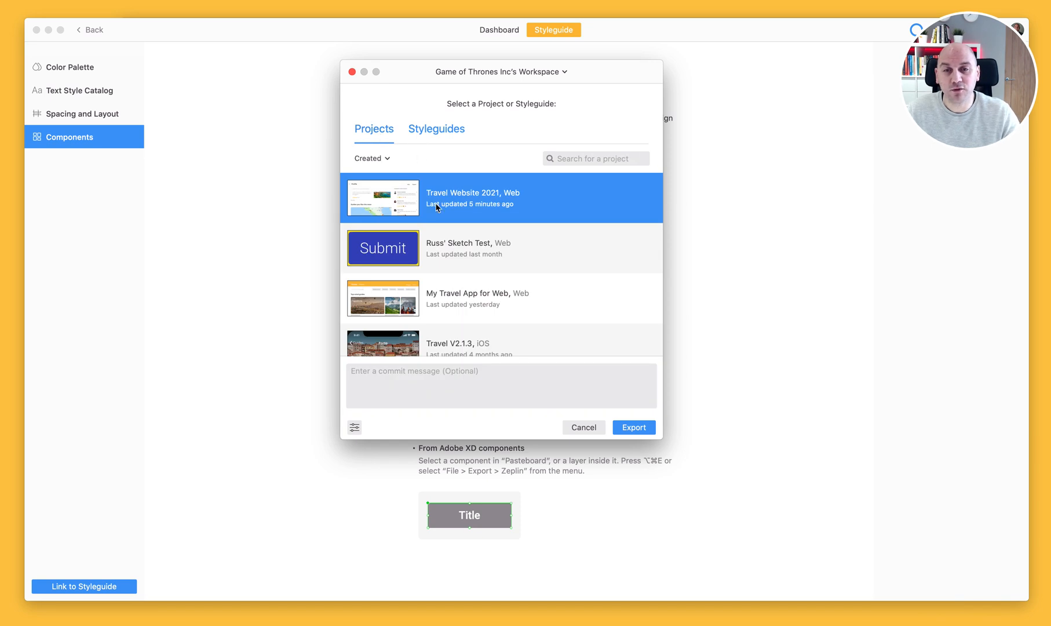
mouse_move(595, 355)
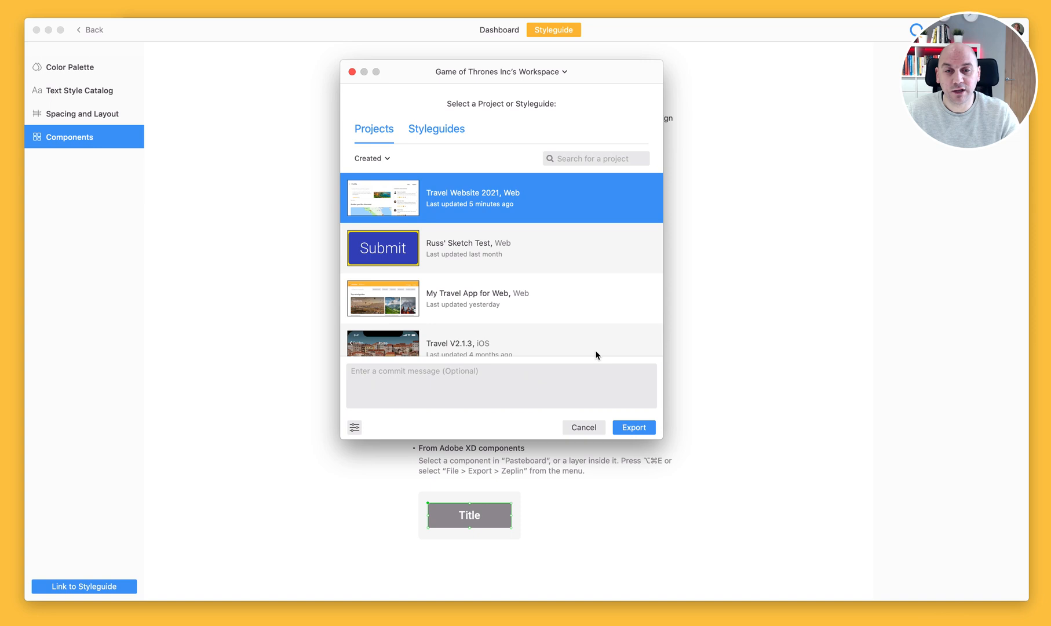
click(633, 427)
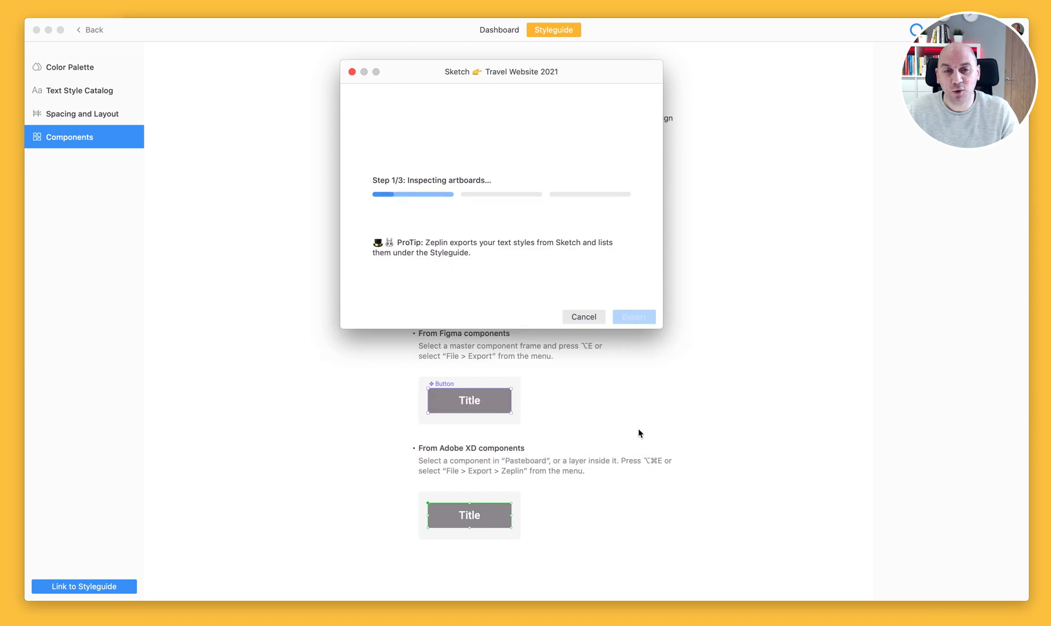
mouse_move(635, 429)
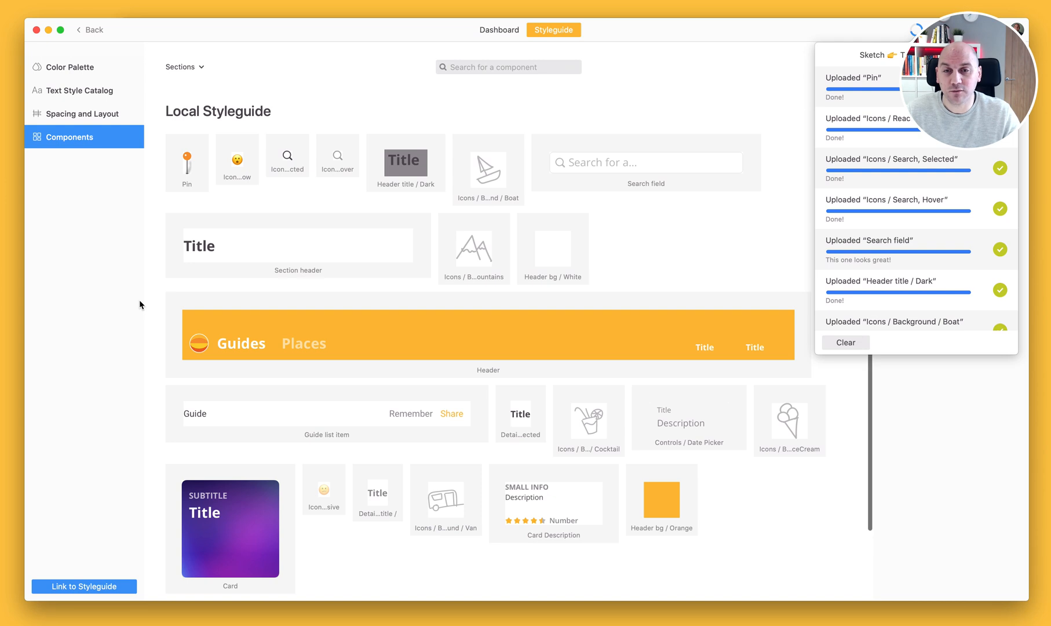
mouse_move(198, 187)
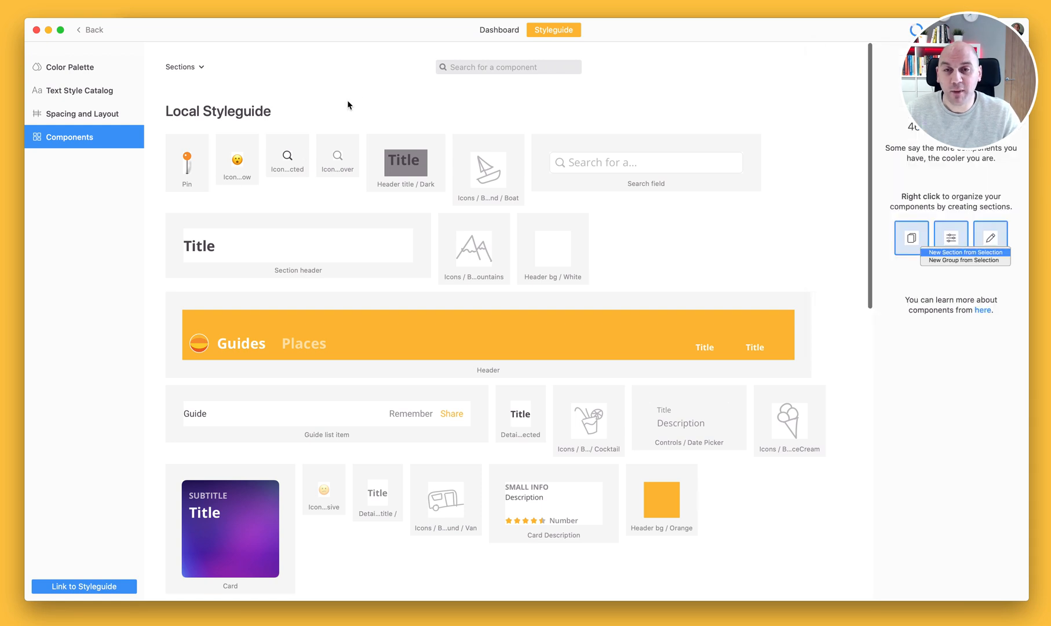
Select the Card component on the Components page and preview its Guides usage screen.
scroll(down, 3)
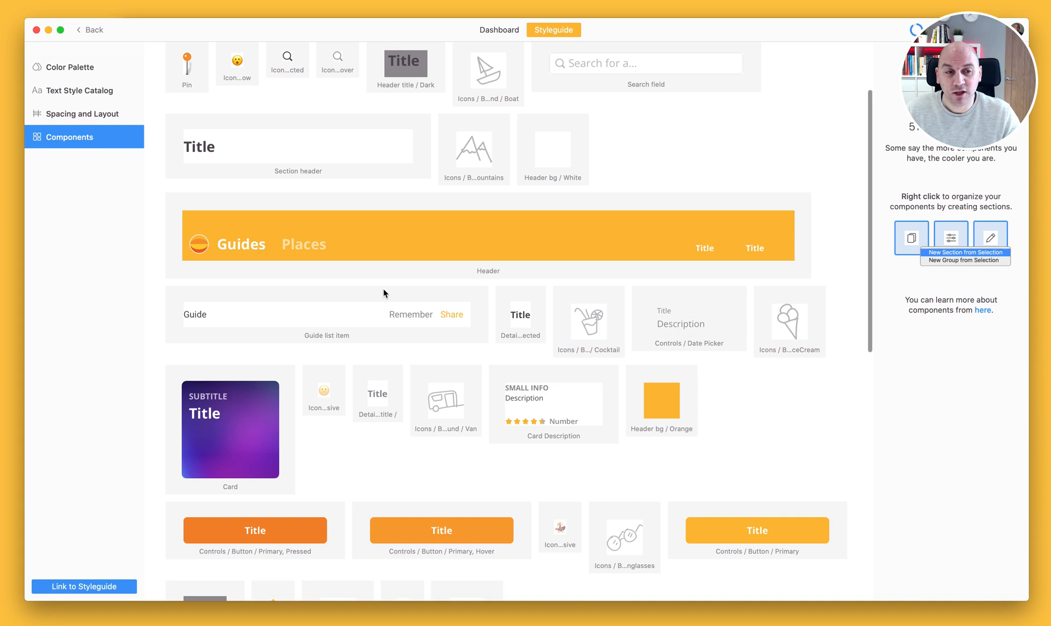
scroll(down, 3)
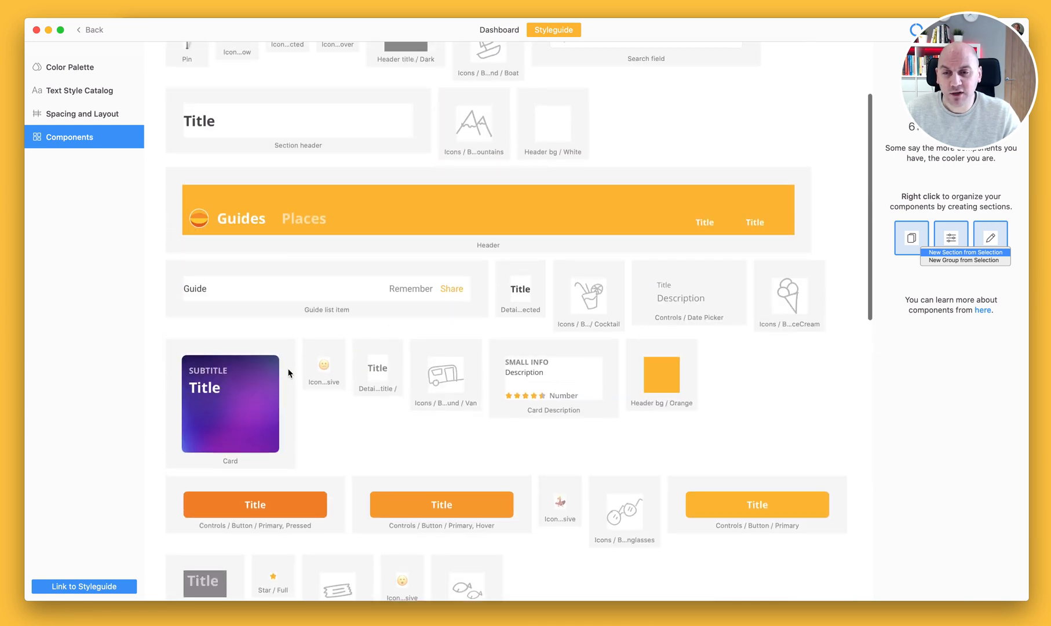
click(230, 404)
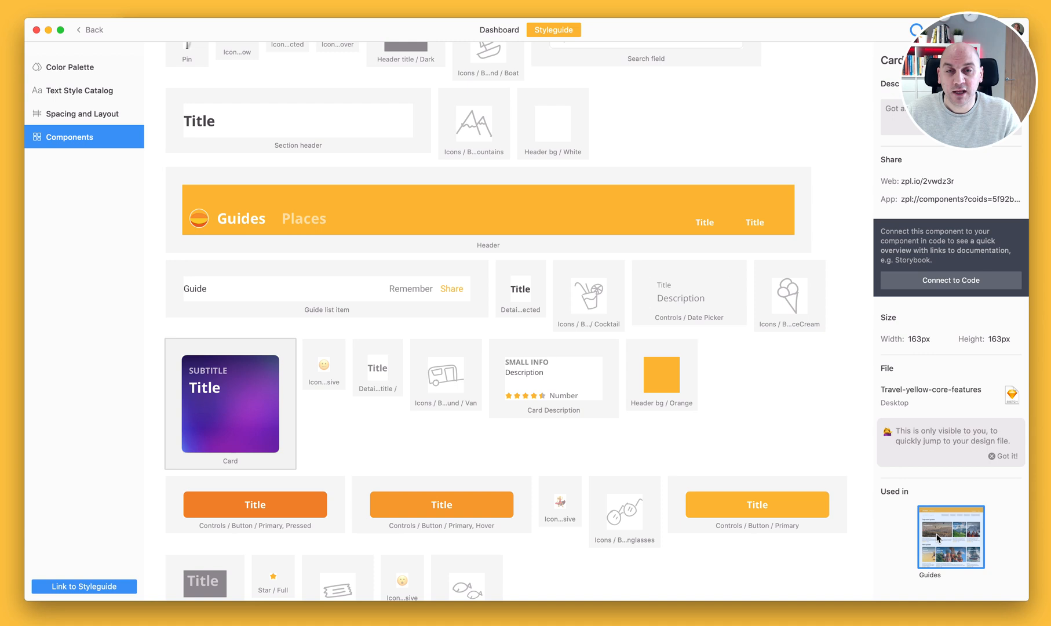
mouse_move(934, 528)
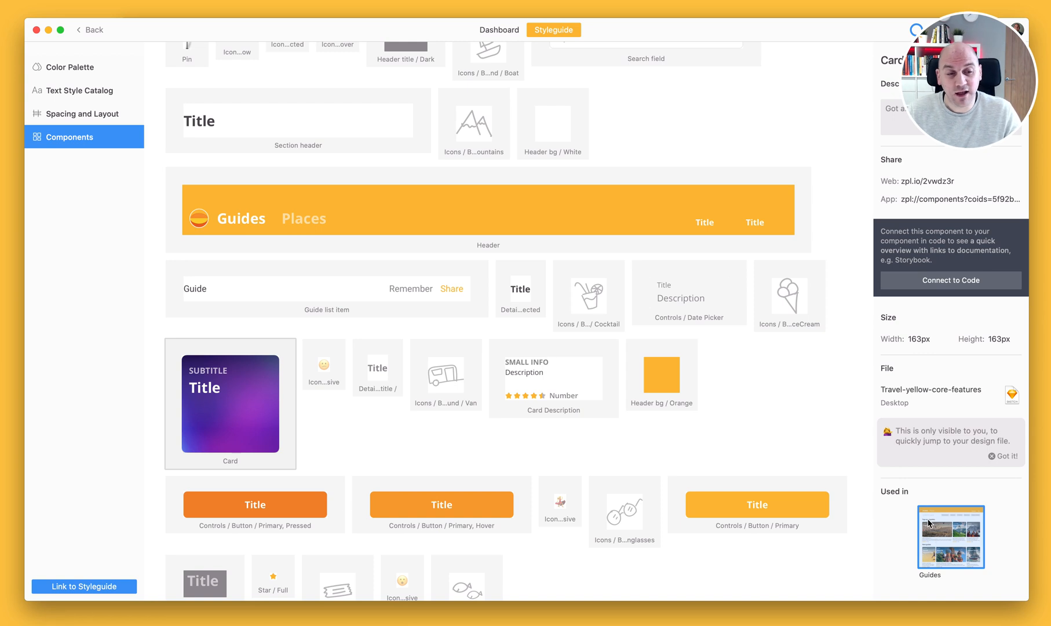
mouse_move(950, 554)
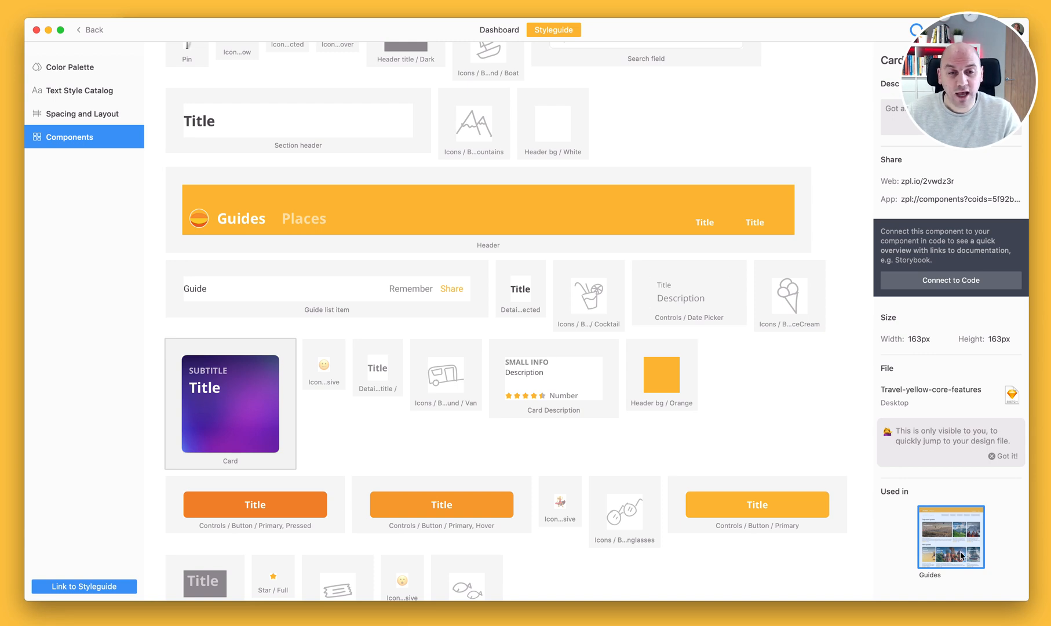
click(950, 537)
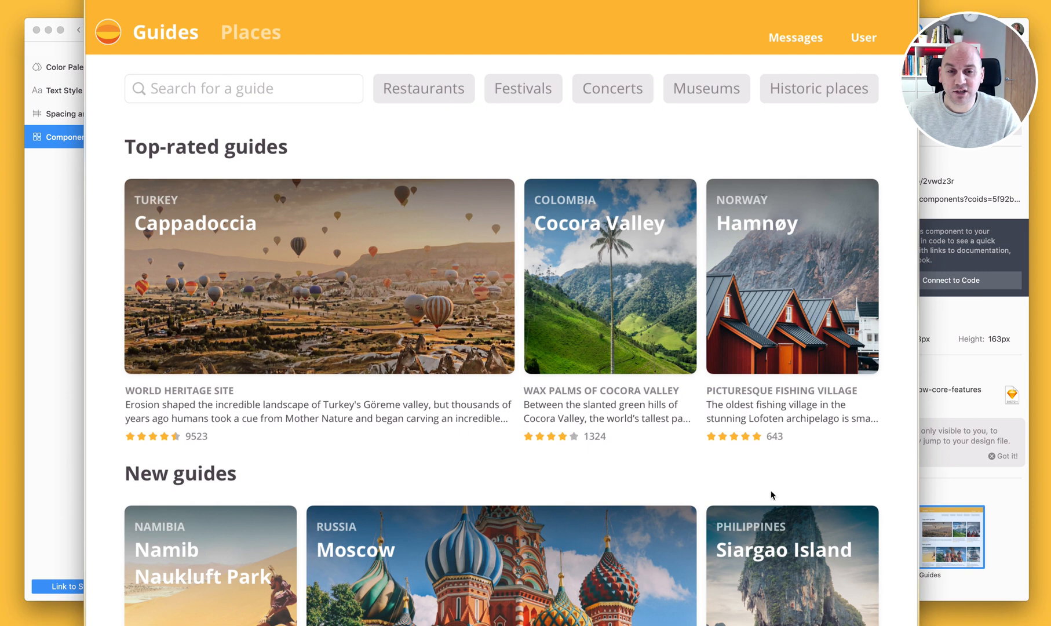
mouse_move(475, 252)
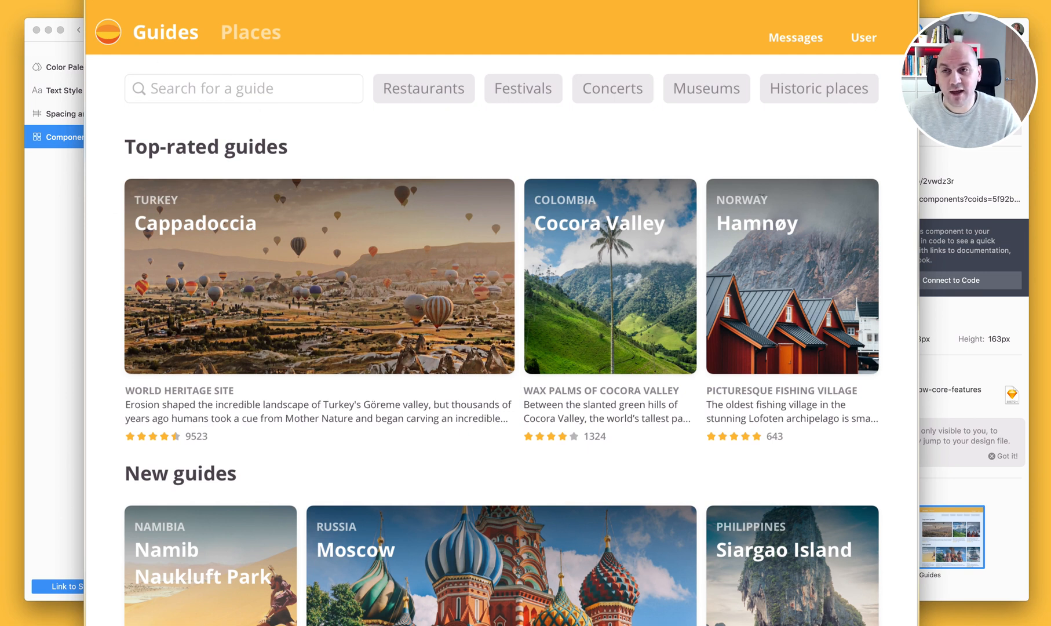
Dismiss the Guides screen preview to return to the Card component's details.
click(554, 30)
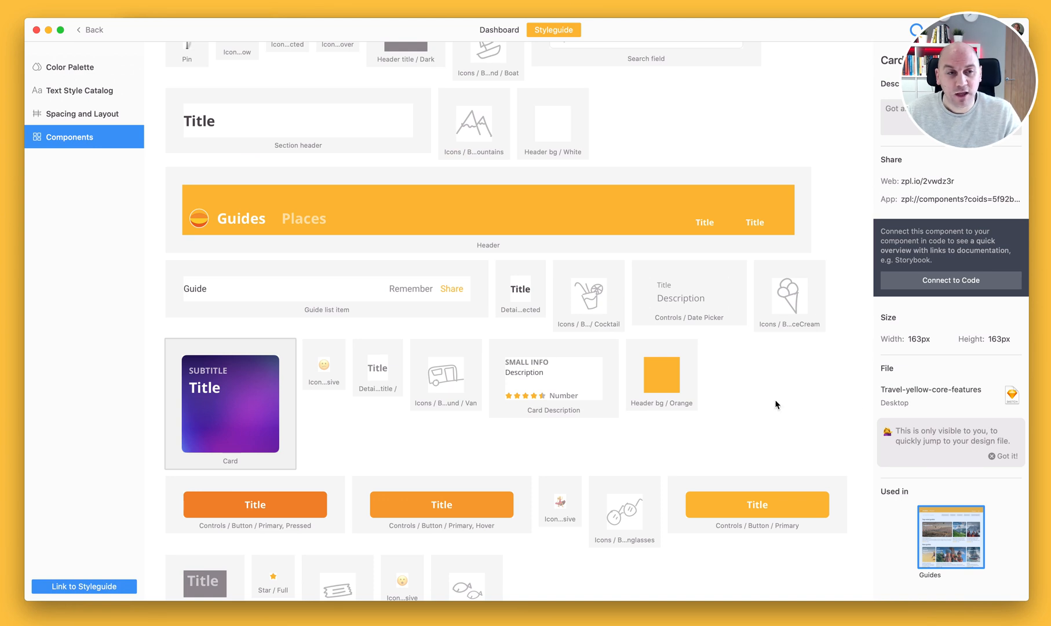
mouse_move(982, 529)
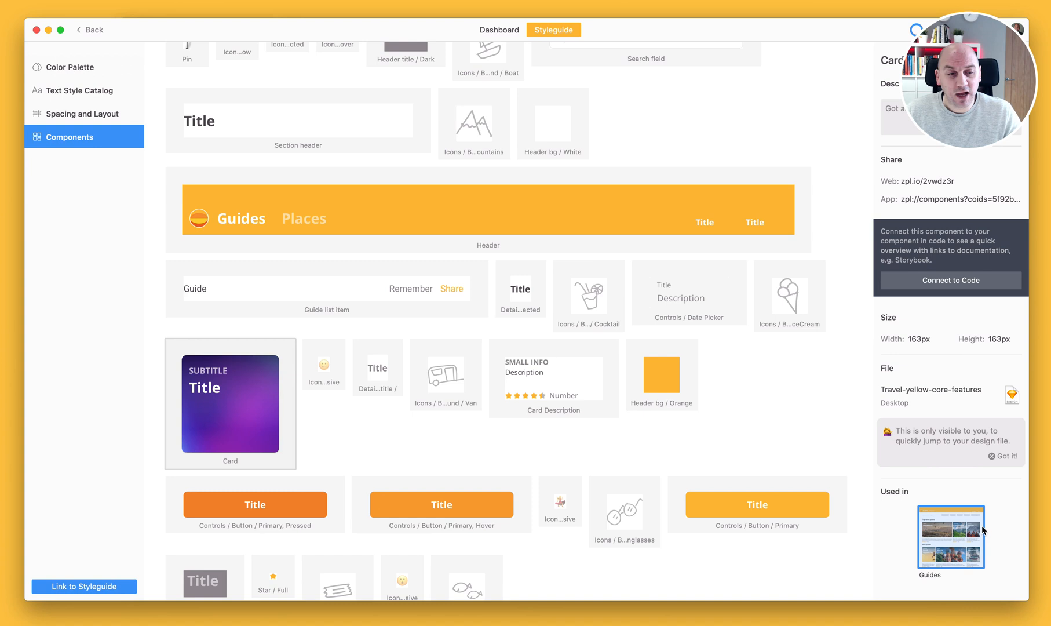
click(950, 536)
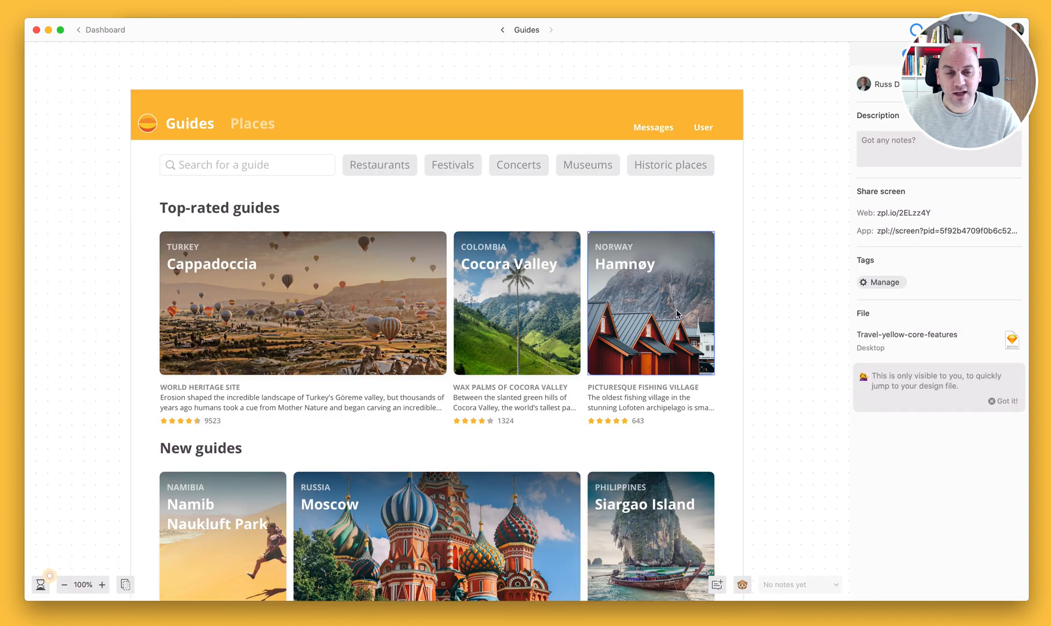
click(650, 303)
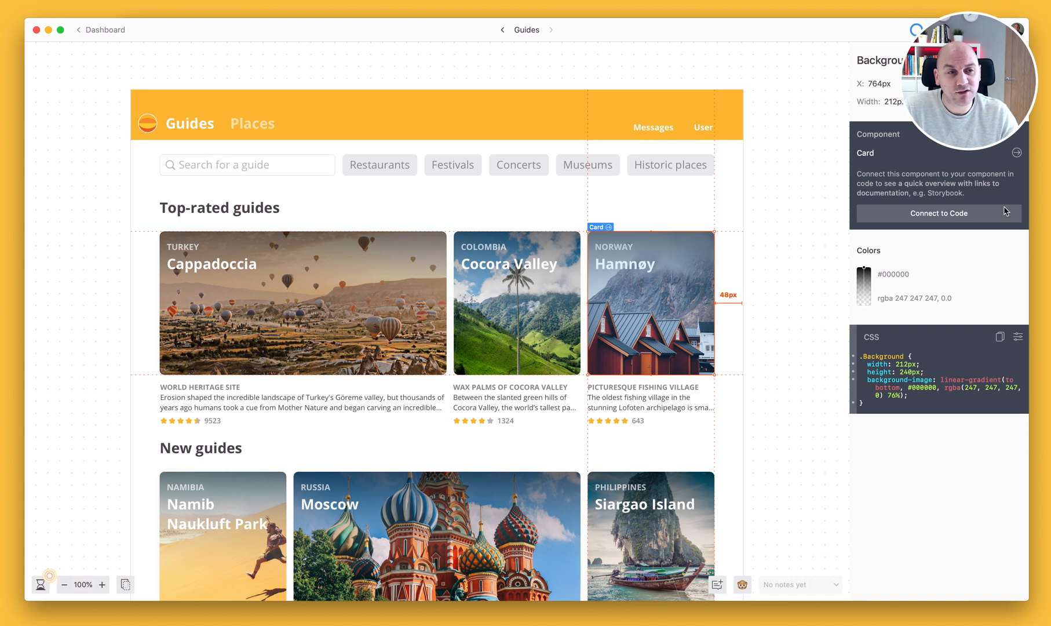
mouse_move(894, 202)
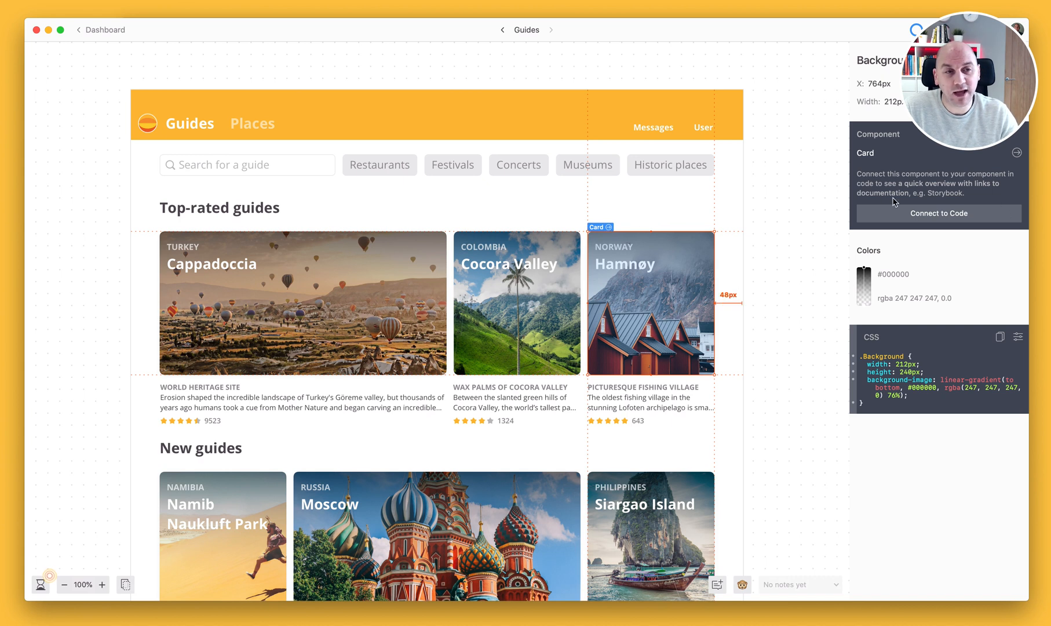
mouse_move(1018, 156)
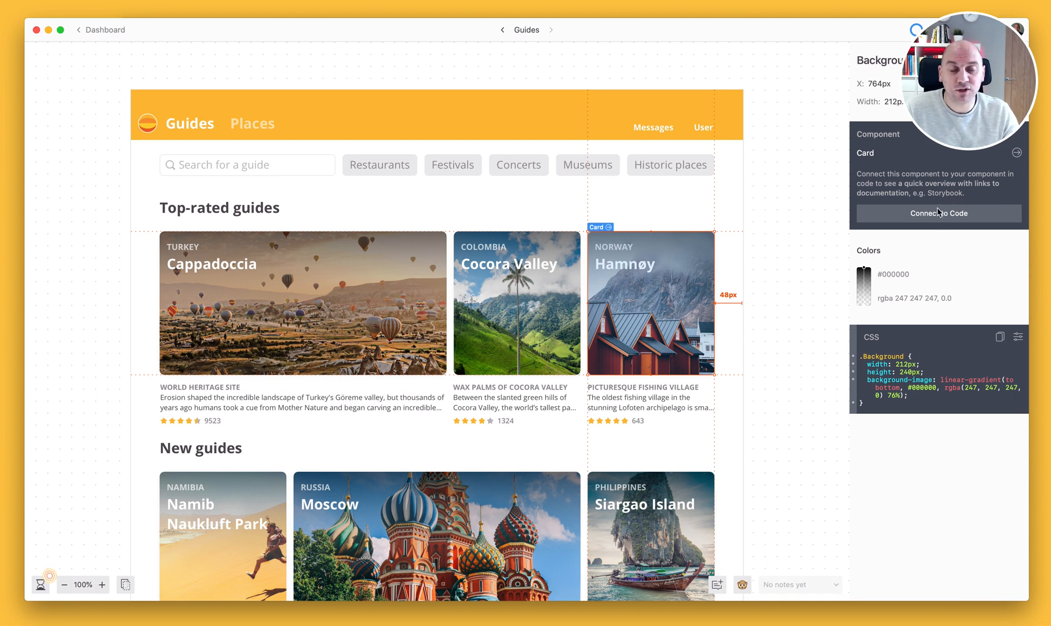
mouse_move(759, 264)
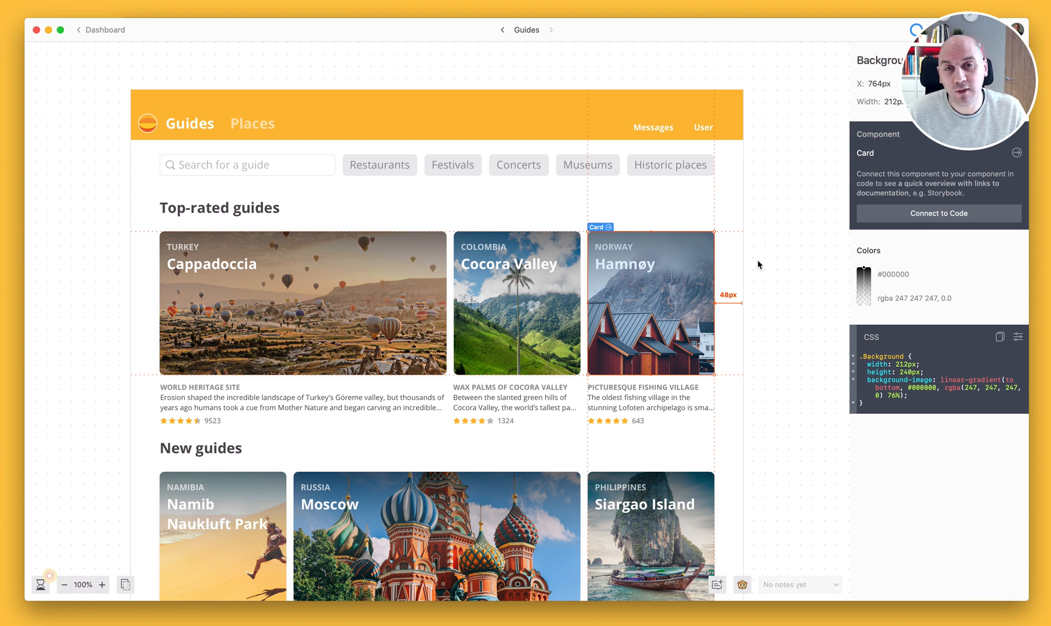
mouse_move(601, 232)
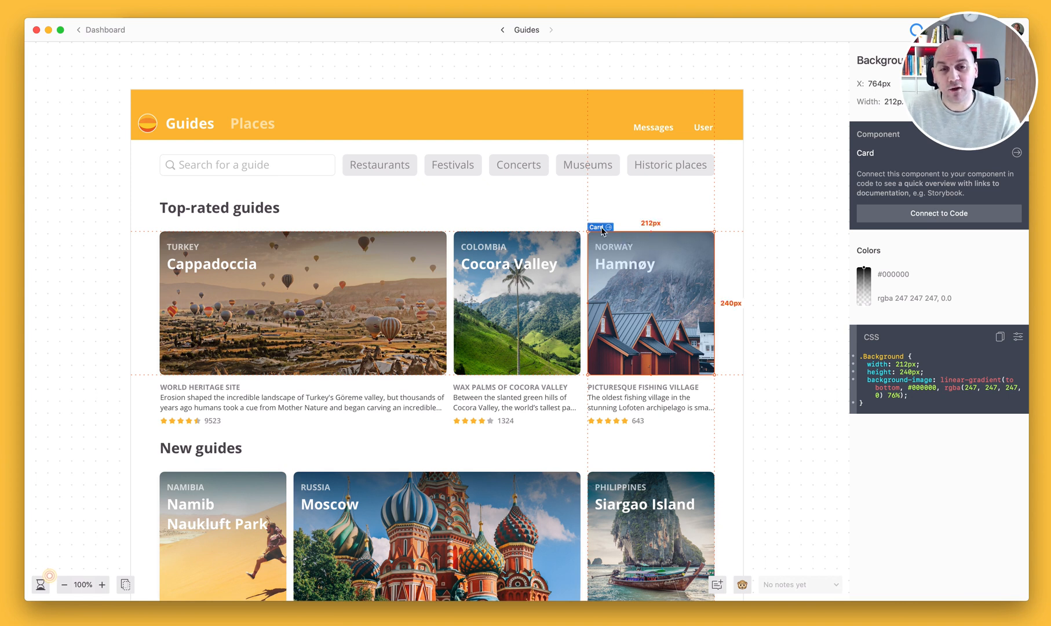
click(554, 29)
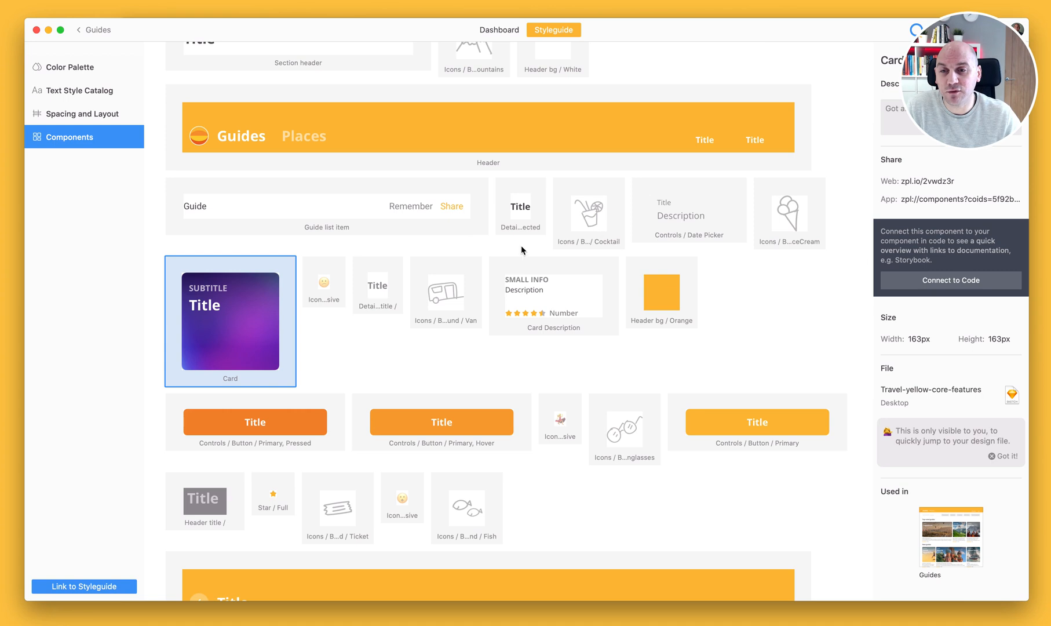
mouse_move(132, 185)
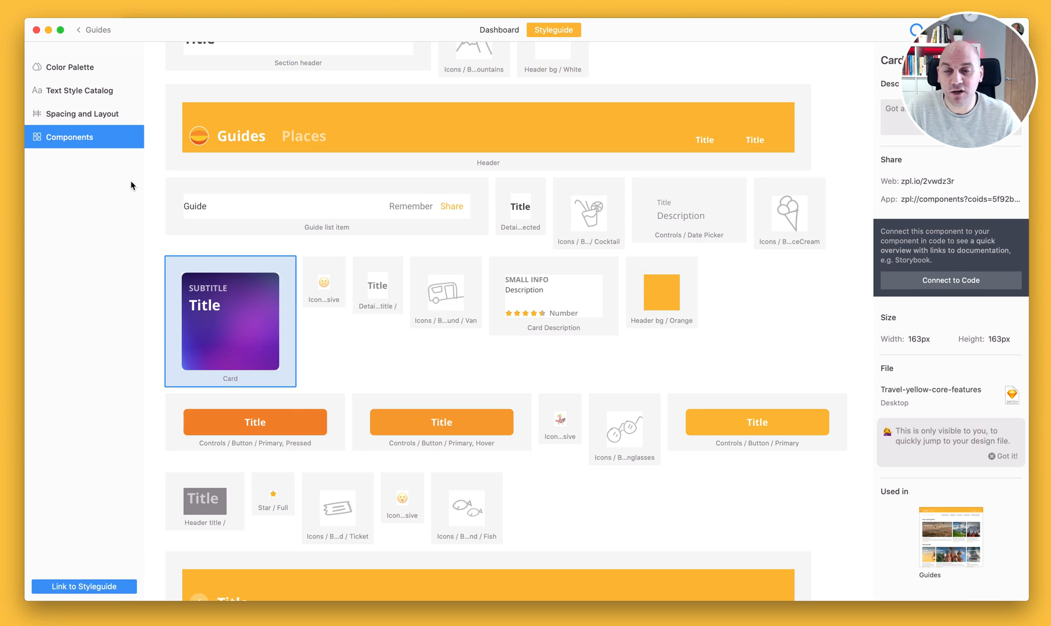